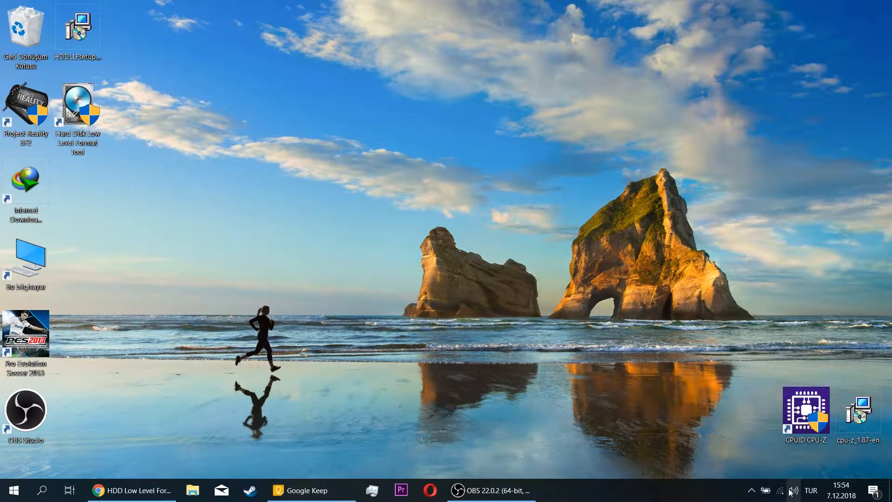
- Show the Wi-Fi network list and open Özellikler for the connected SUHUTOTELi_Wi_1 network
click(767, 489)
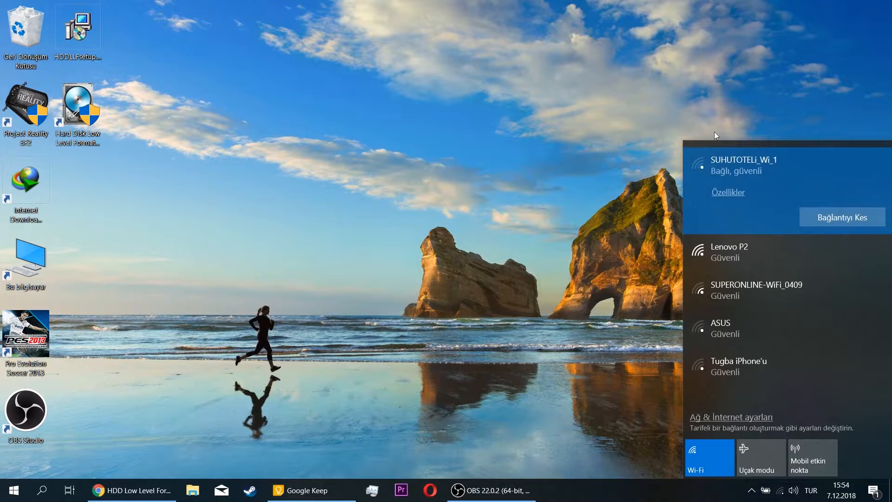
click(780, 489)
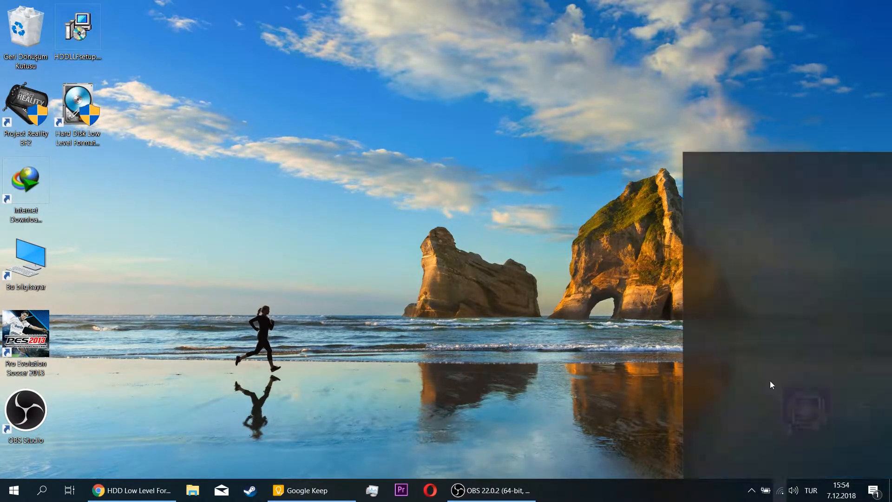
click(779, 489)
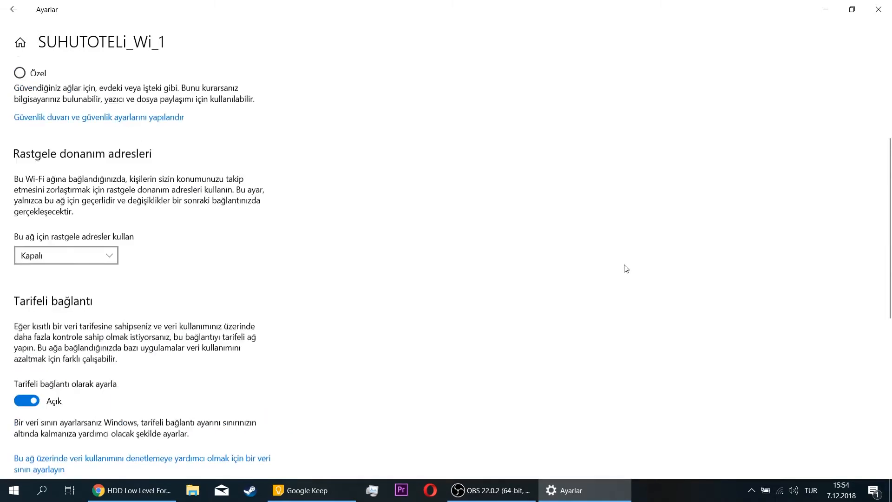
scroll(up, 3)
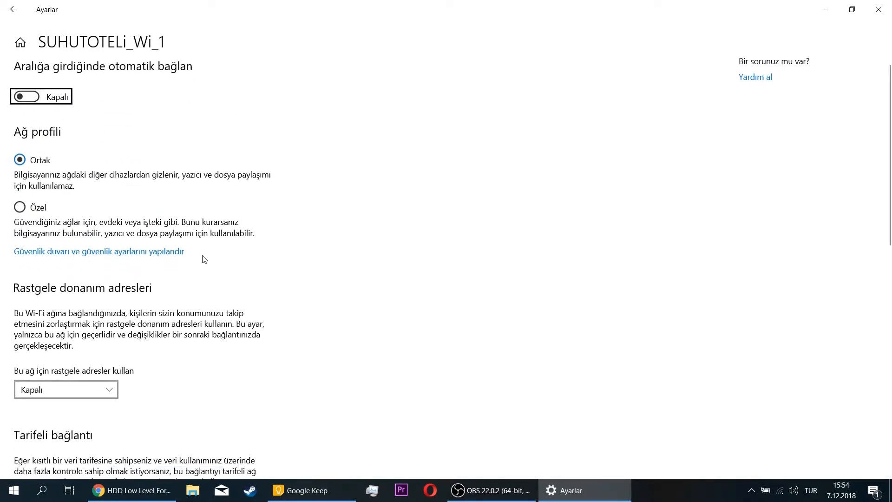
scroll(down, 3)
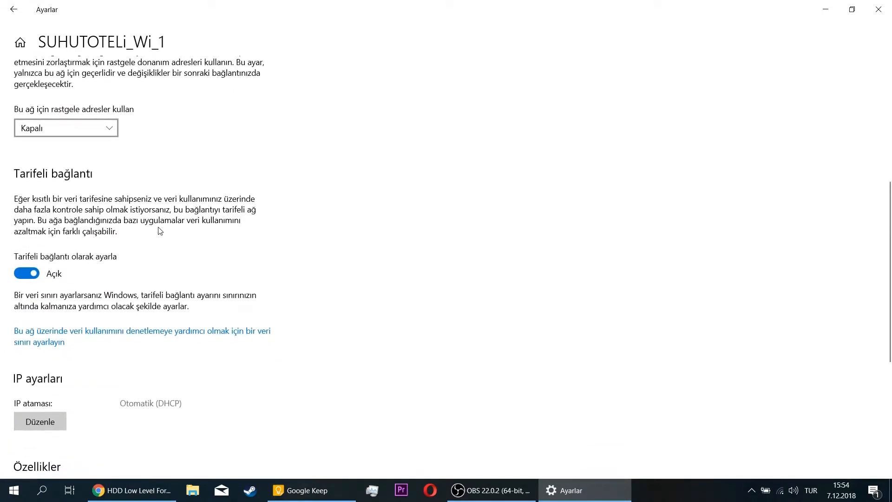
mouse_move(113, 260)
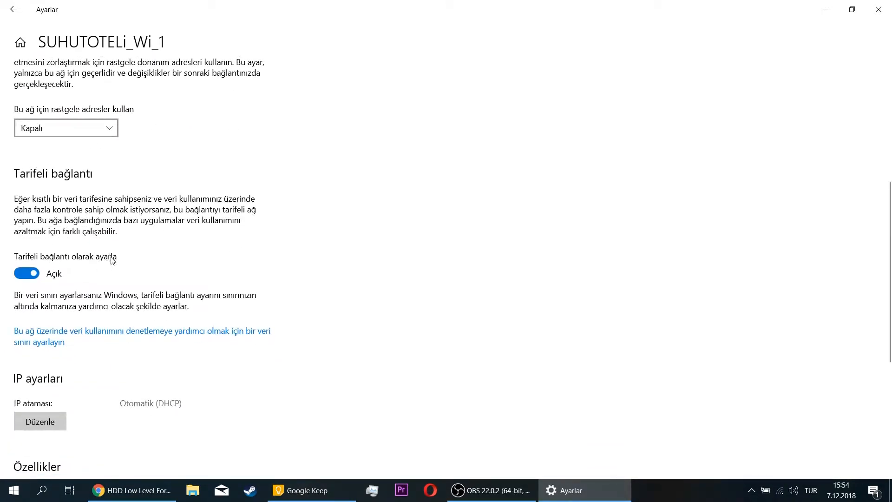
mouse_move(98, 263)
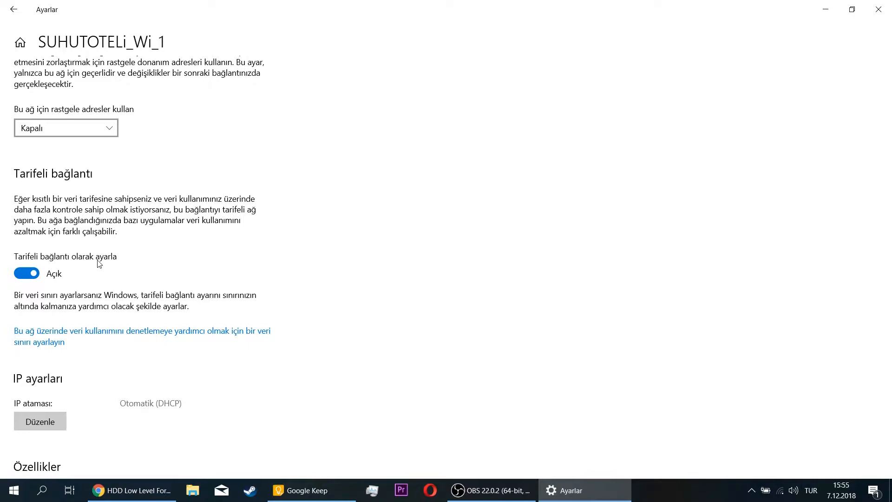
click(26, 273)
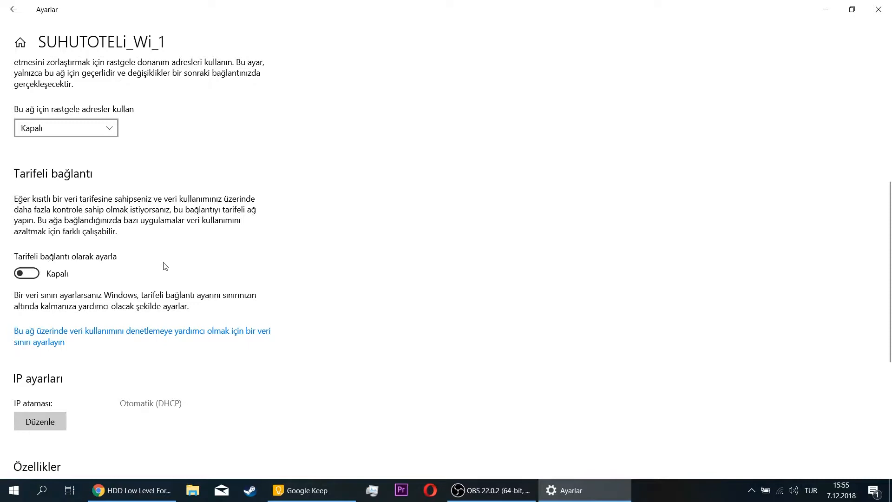
mouse_move(90, 257)
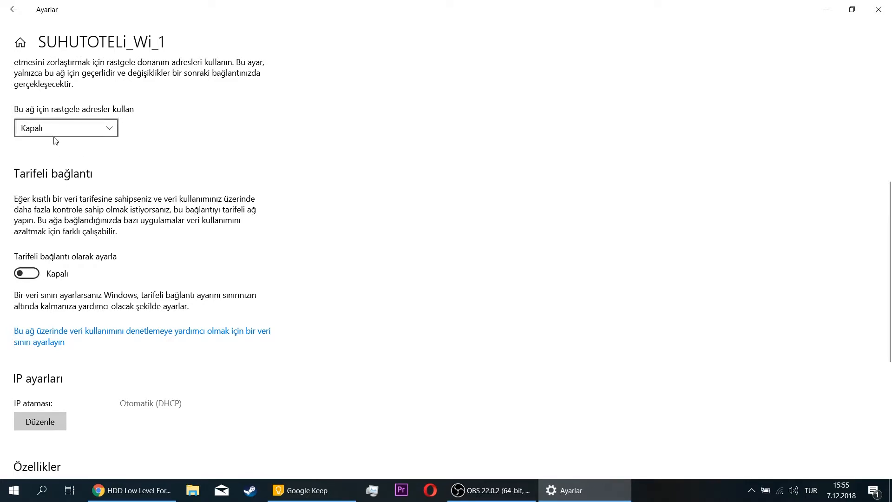
click(26, 273)
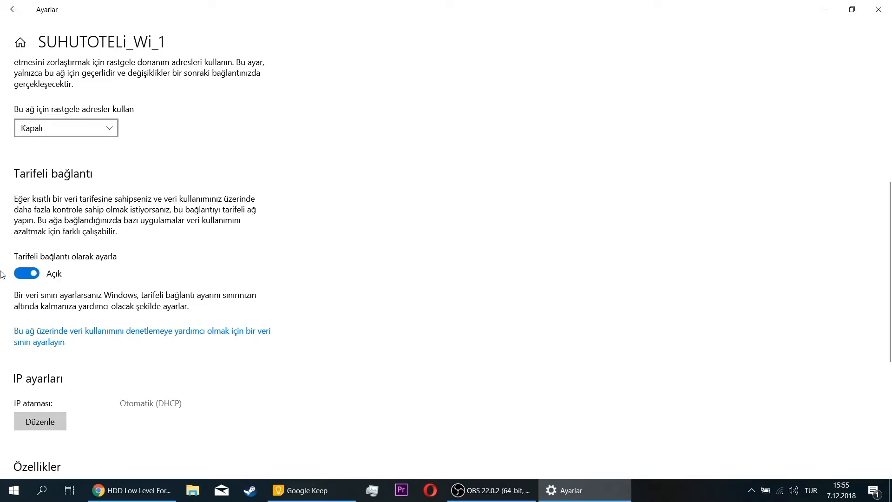
mouse_move(117, 270)
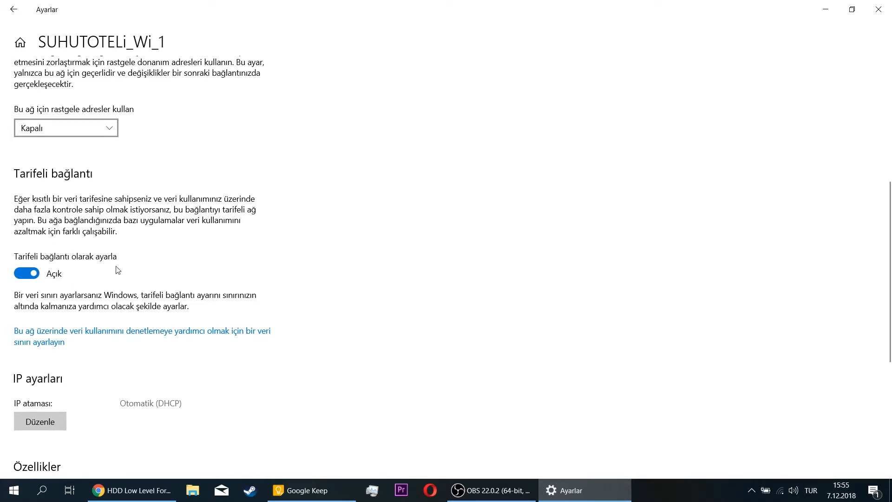
scroll(down, 3)
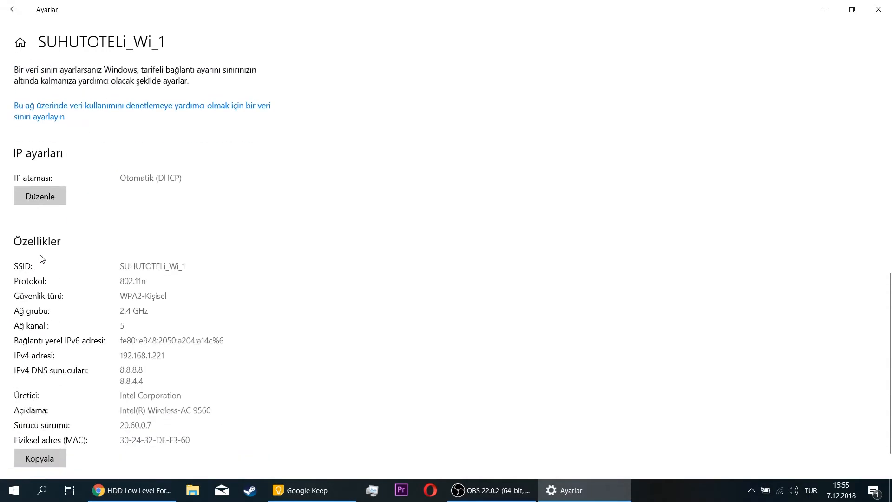
click(26, 146)
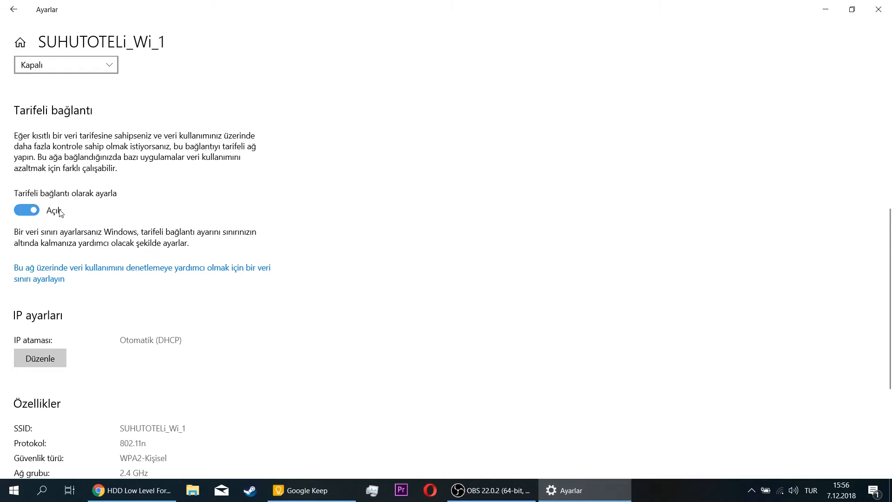
mouse_move(46, 235)
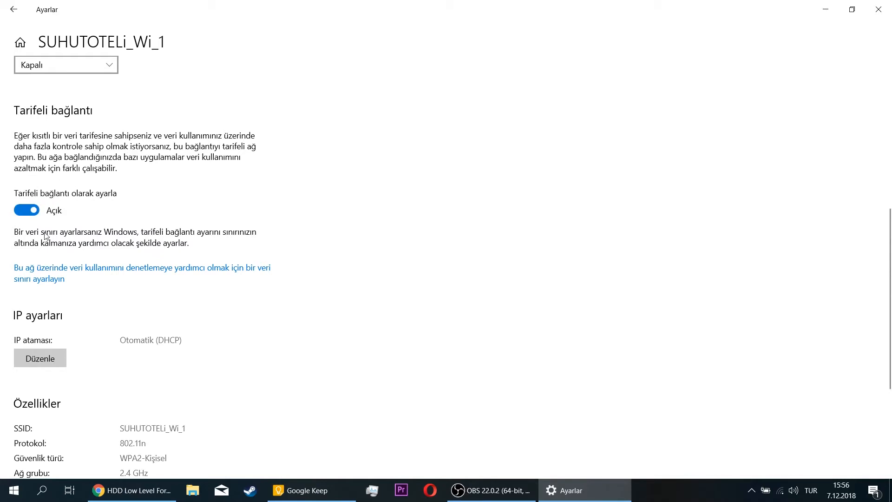